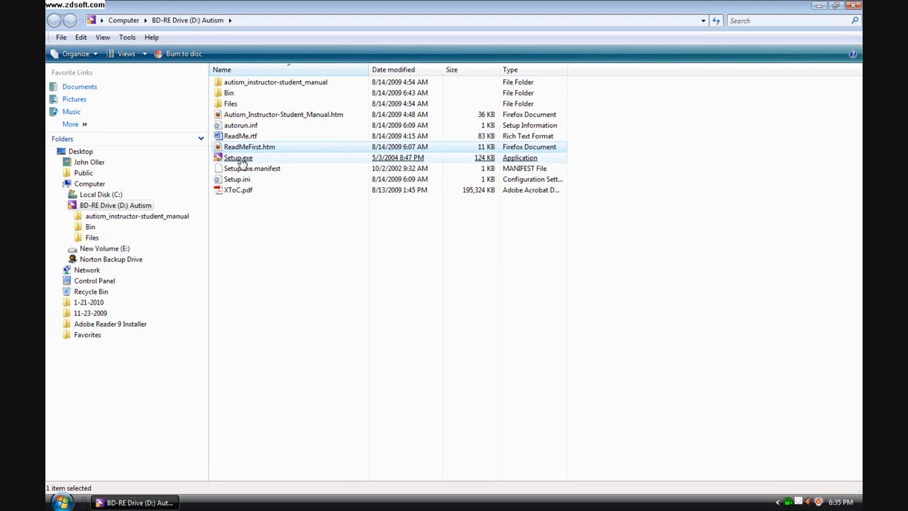
Launch Setup.exe from the Autism disc in drive D:
double_click(238, 157)
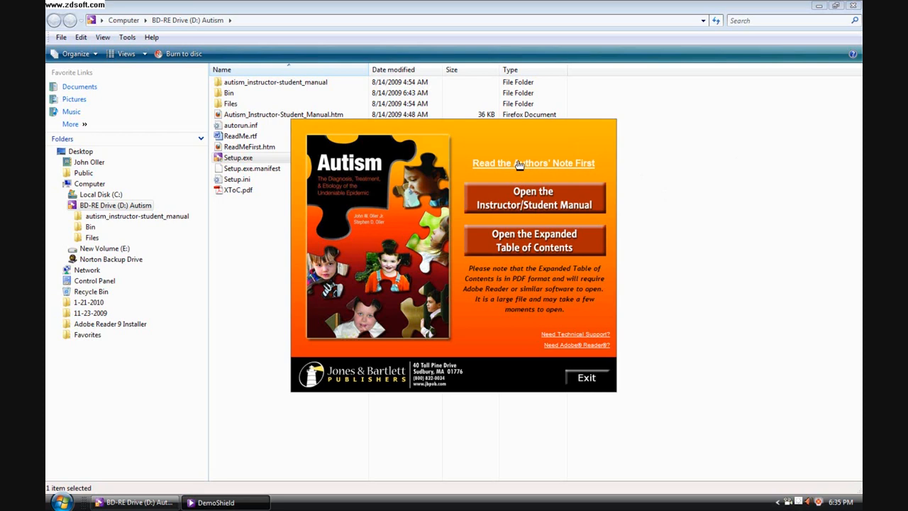
mouse_move(747, 220)
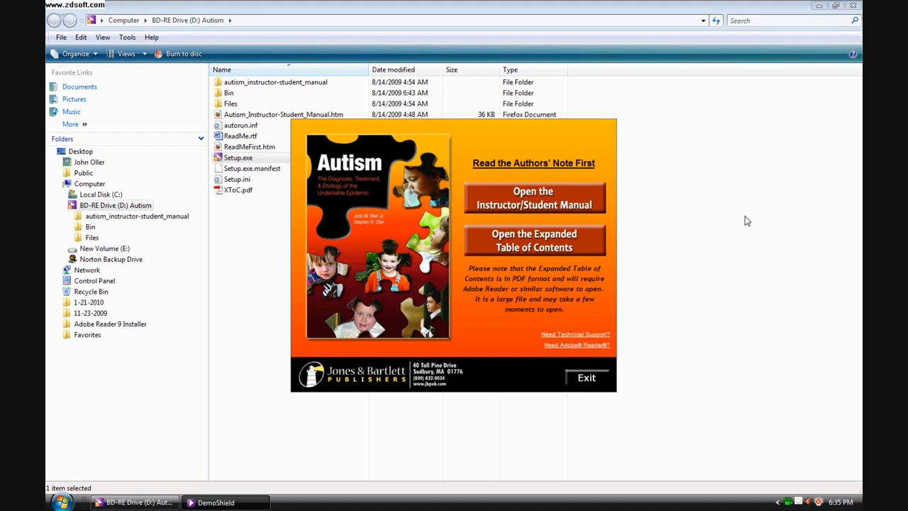
Open the Authors' Note (ReadMeFirst.htm) from the DVD launcher menu
click(533, 163)
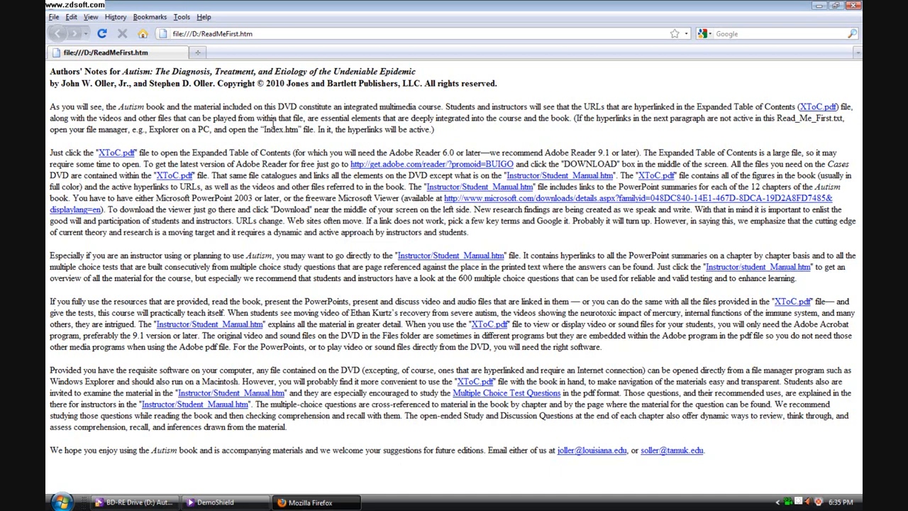
Open the Instructor/Student Manual and scroll down to the chapter test and PowerPoint links
click(116, 152)
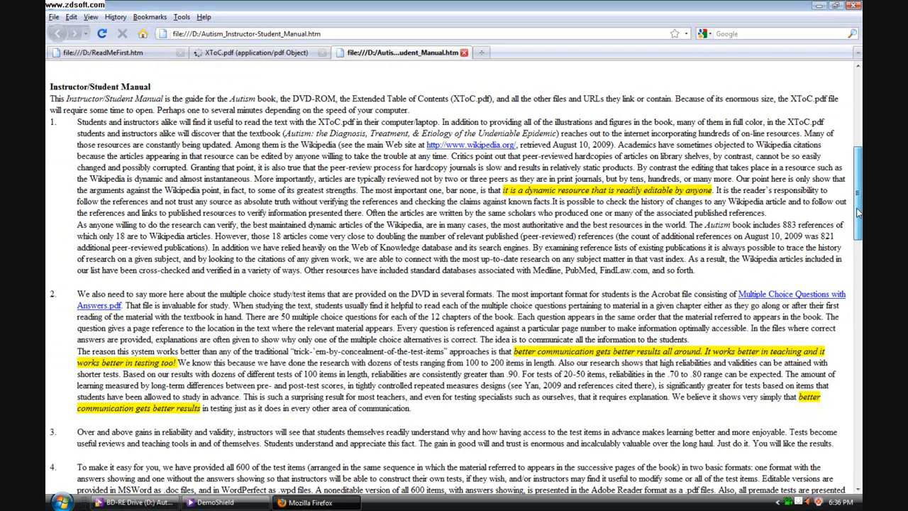
scroll(down, 3)
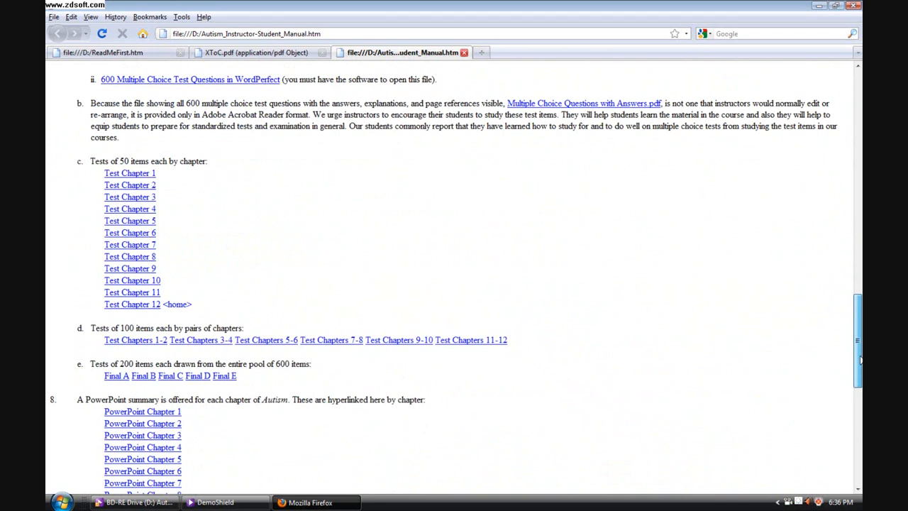
scroll(down, 3)
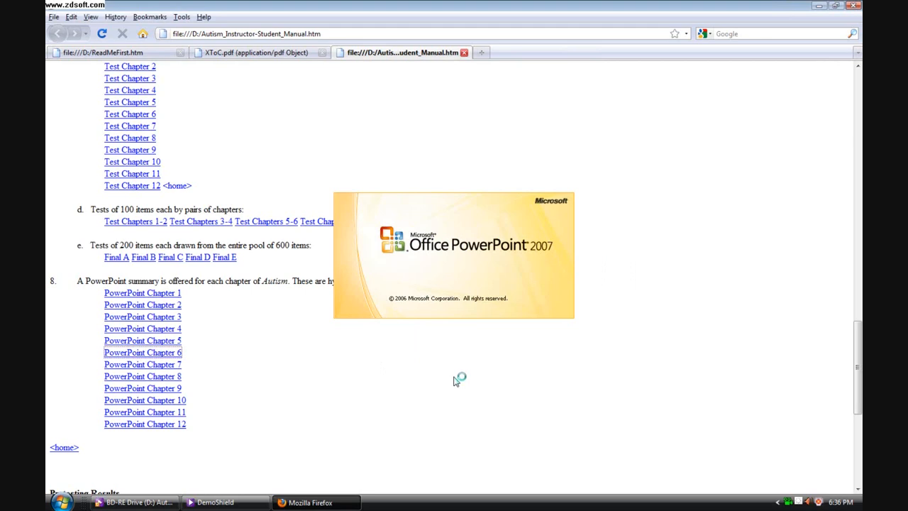
Open the Chapter 6 PowerPoint summary, then return to the manual in the browser
click(143, 352)
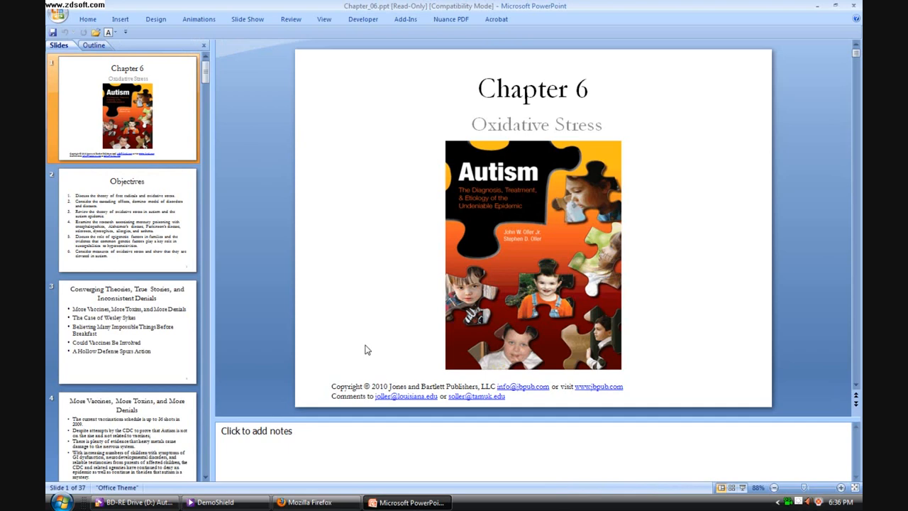
click(127, 331)
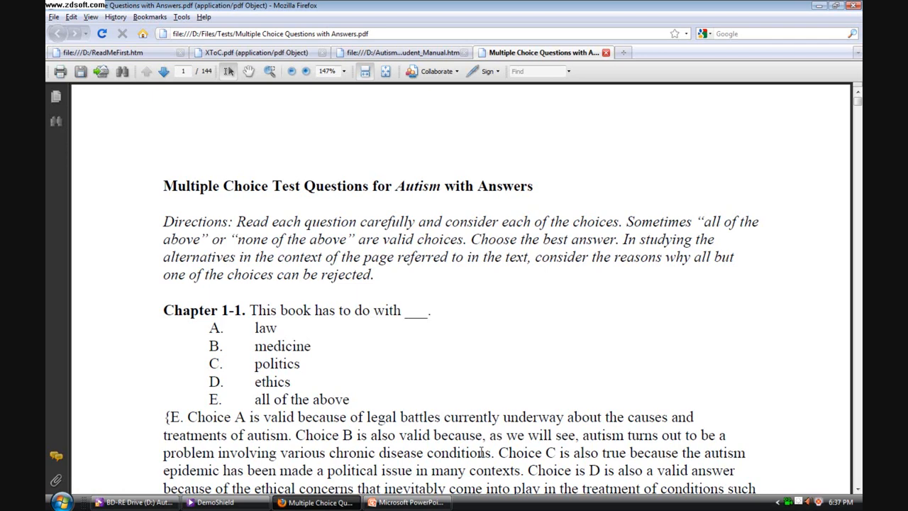
Scroll through the Multiple Choice Questions with Answers PDF toward the Chapter 12 items
scroll(down, 3)
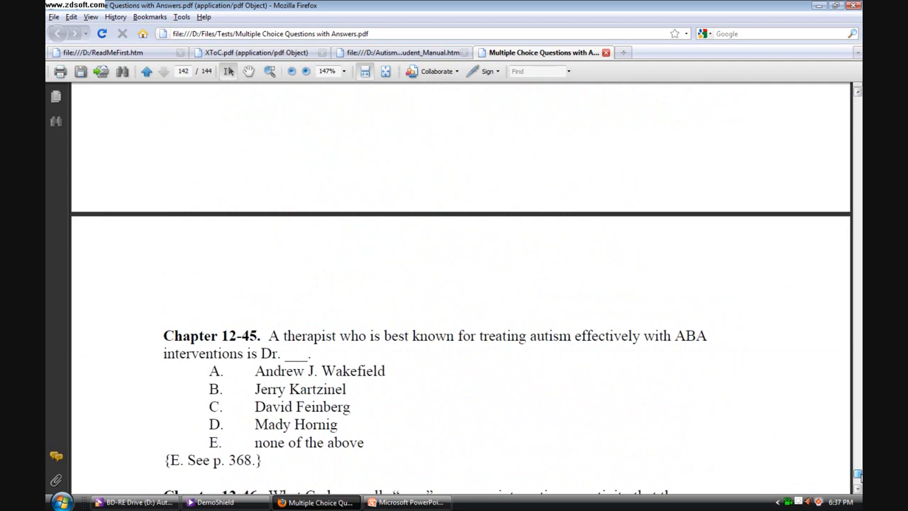
scroll(down, 3)
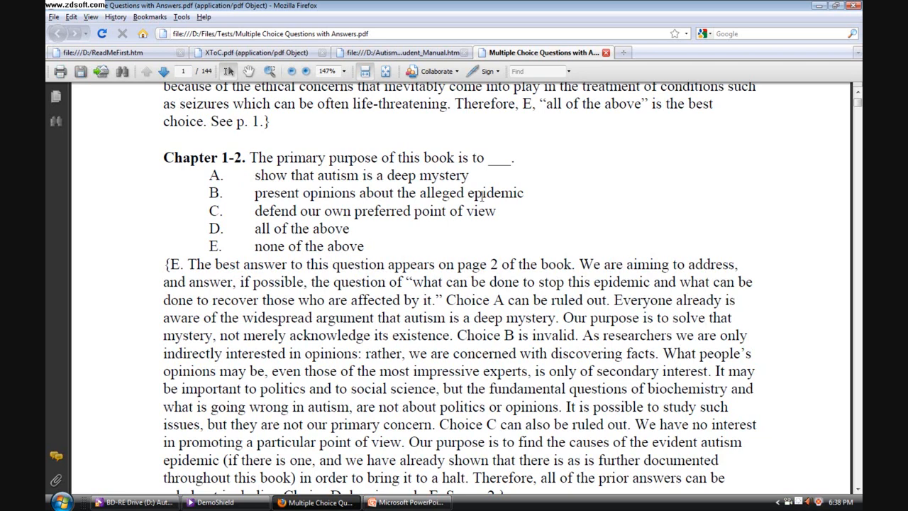
mouse_move(482, 196)
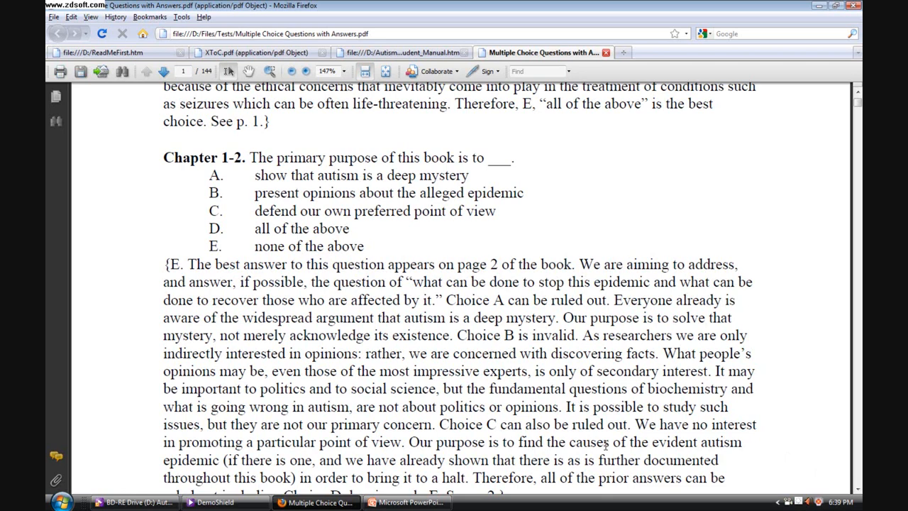
Scroll the answers PDF into Chapter 1, reaching item 1-24 on page 8
scroll(down, 3)
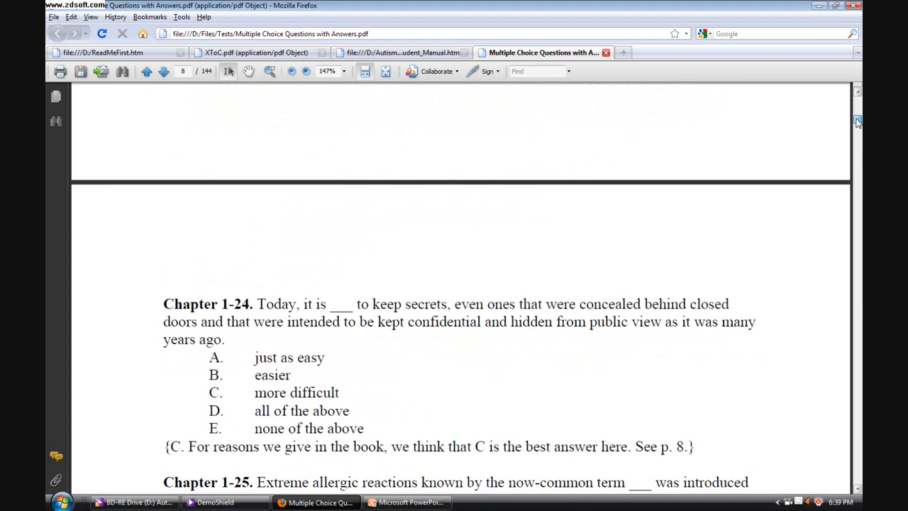
Scroll the answers PDF ahead to Chapter 11, item 11-15 on page 124 of 144
scroll(down, 3)
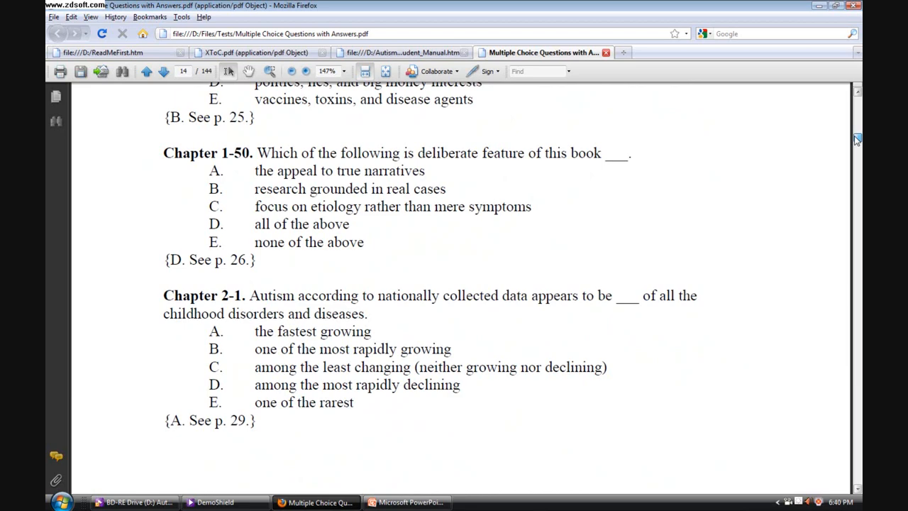
scroll(down, 3)
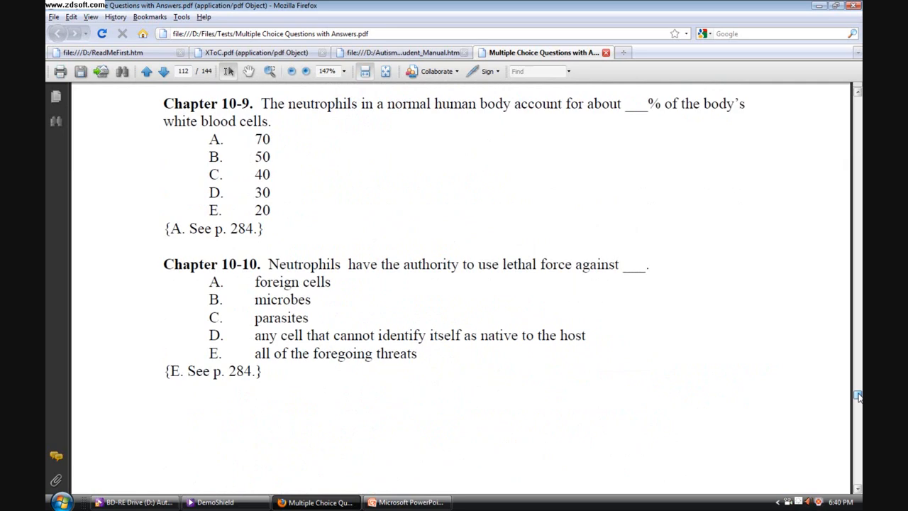
scroll(down, 3)
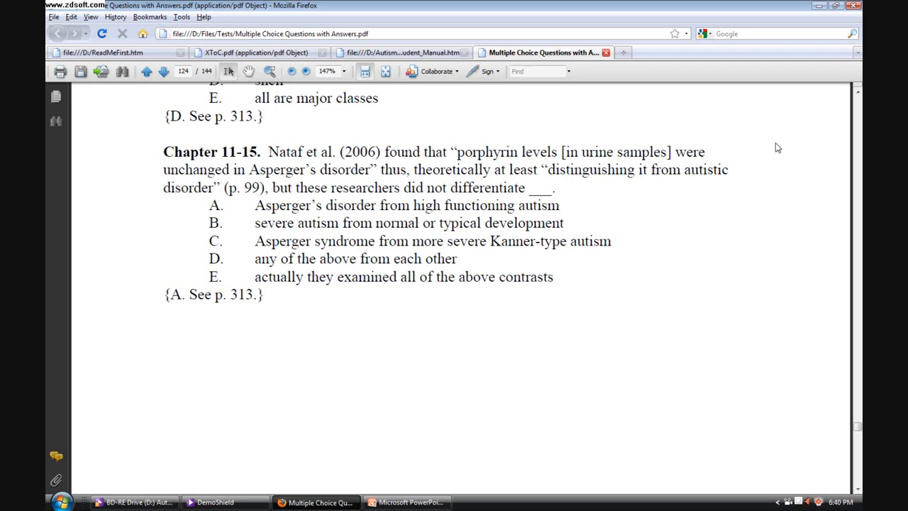
Return to the manual, open the Chapters 7-8 test PDF, then switch back to the manual
click(401, 52)
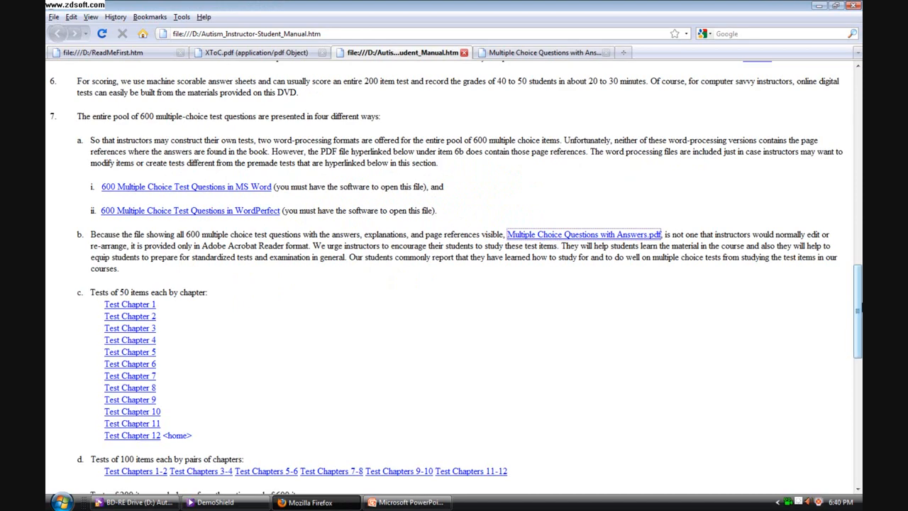
scroll(down, 3)
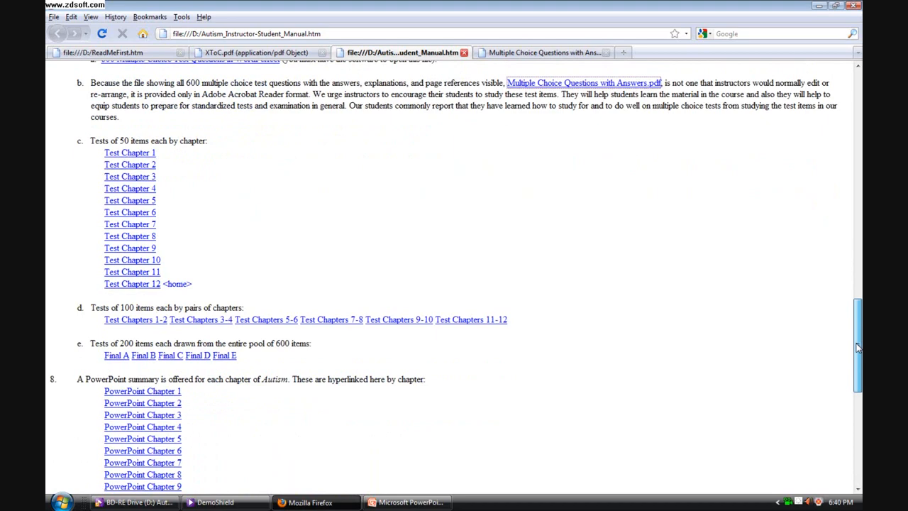
scroll(up, 3)
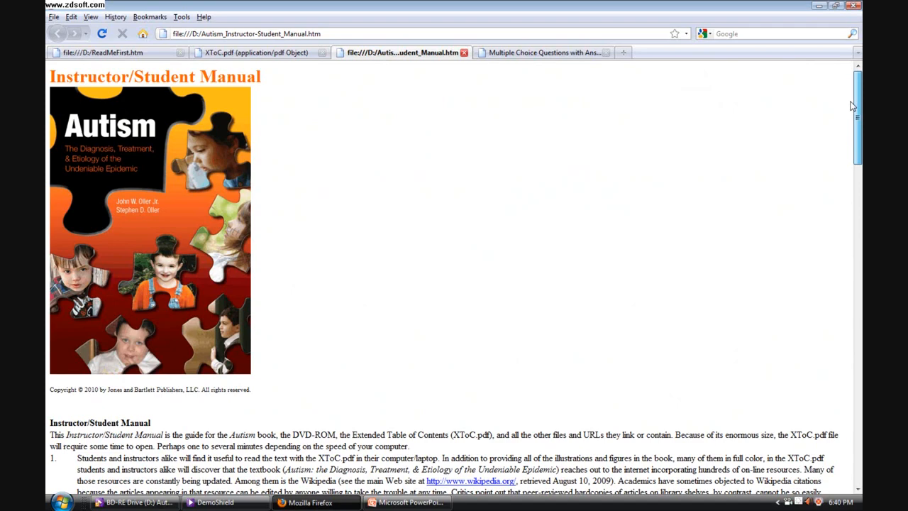
scroll(down, 3)
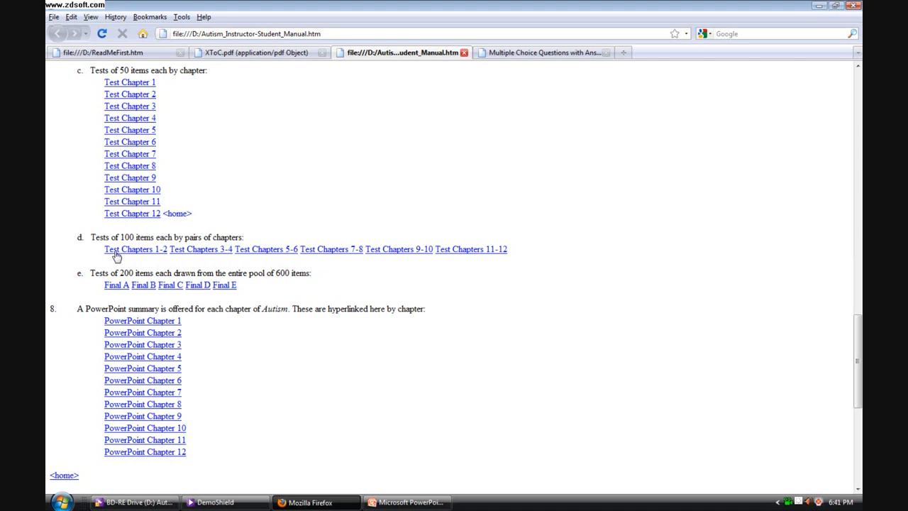
mouse_move(486, 261)
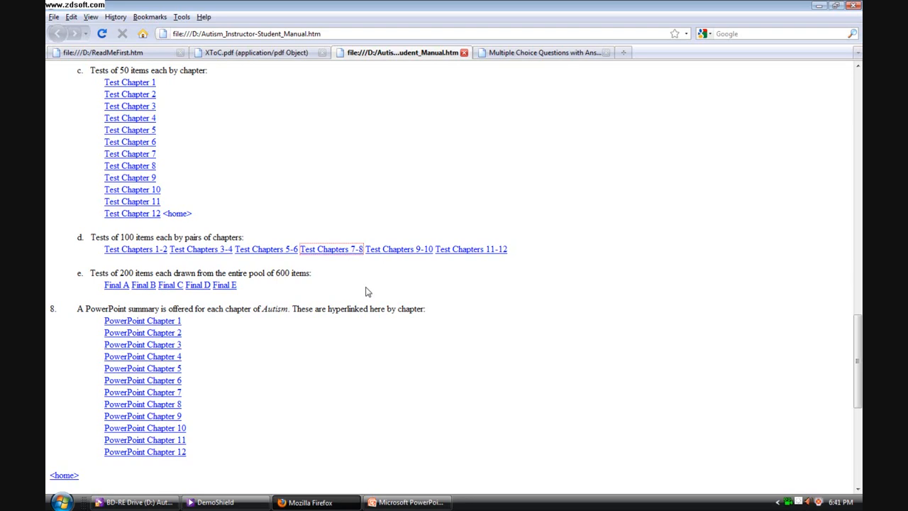
click(330, 249)
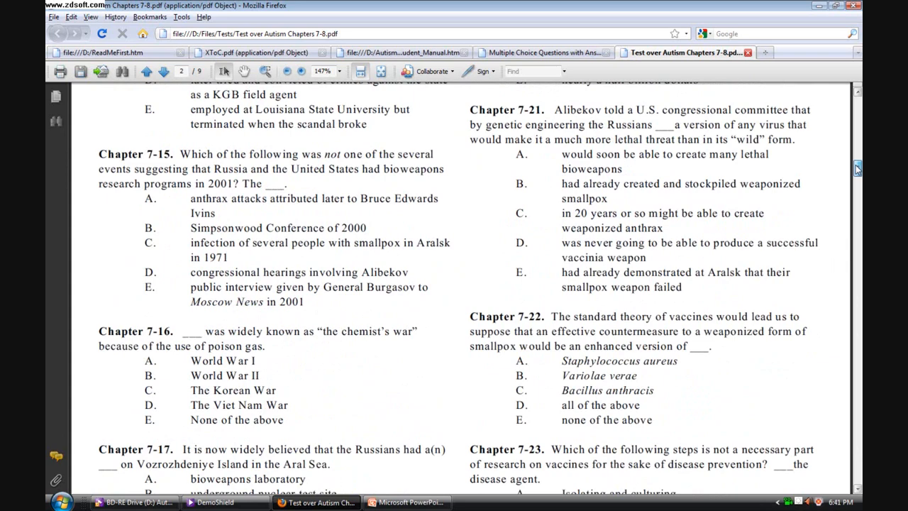
click(146, 71)
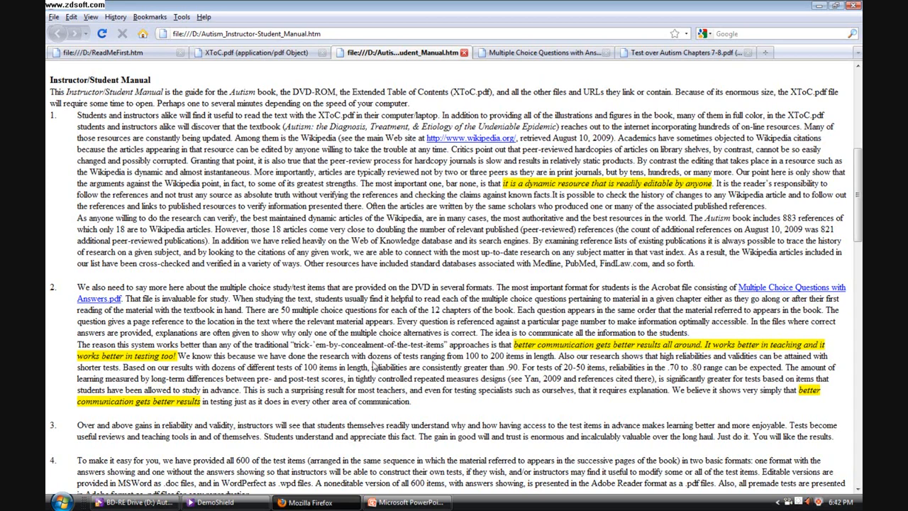
mouse_move(131, 412)
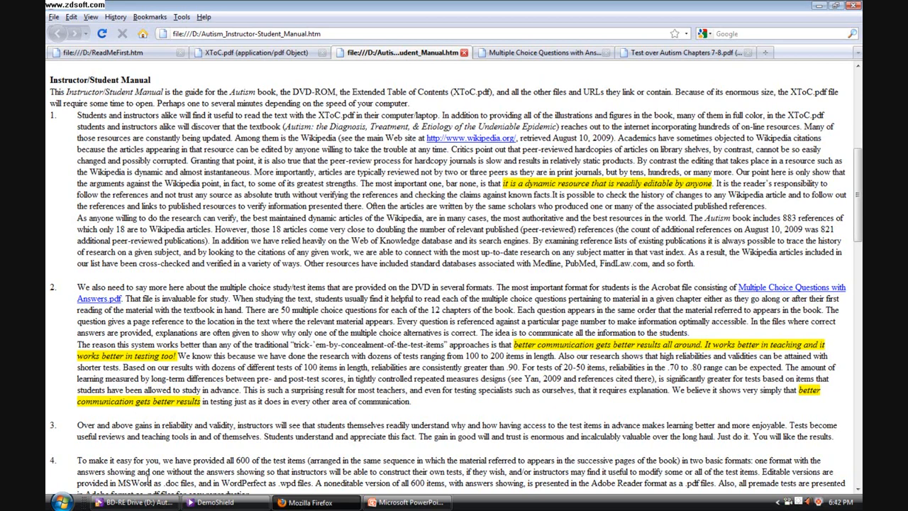
In XToC.pdf, visit How to Navigate This DVD and Foreword, returning to Contents each time
click(256, 51)
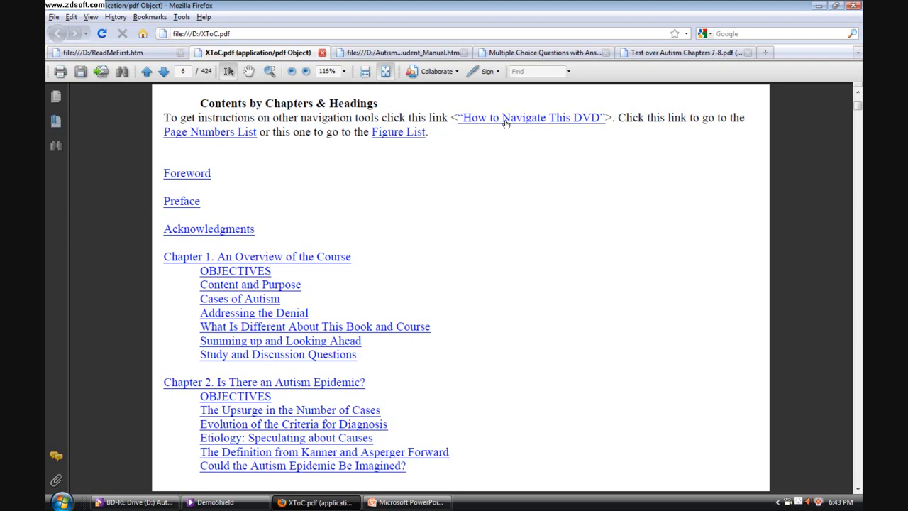
click(531, 117)
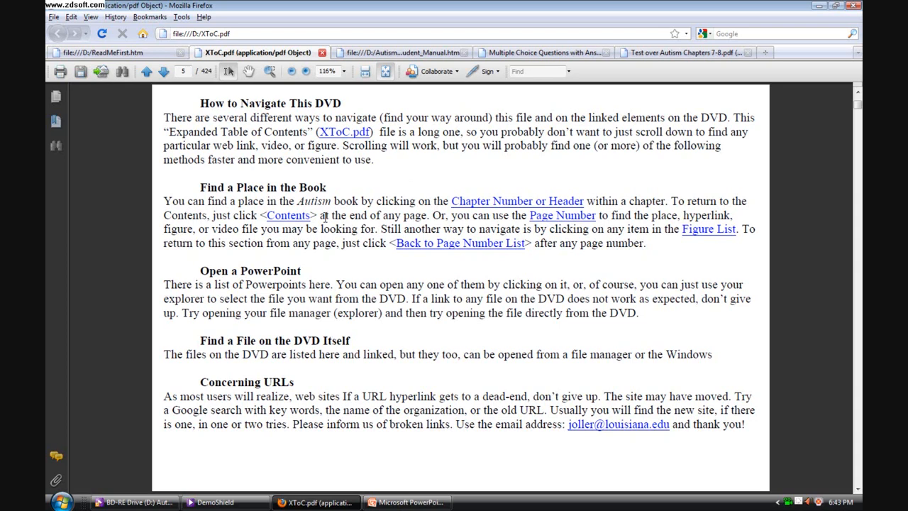
click(163, 71)
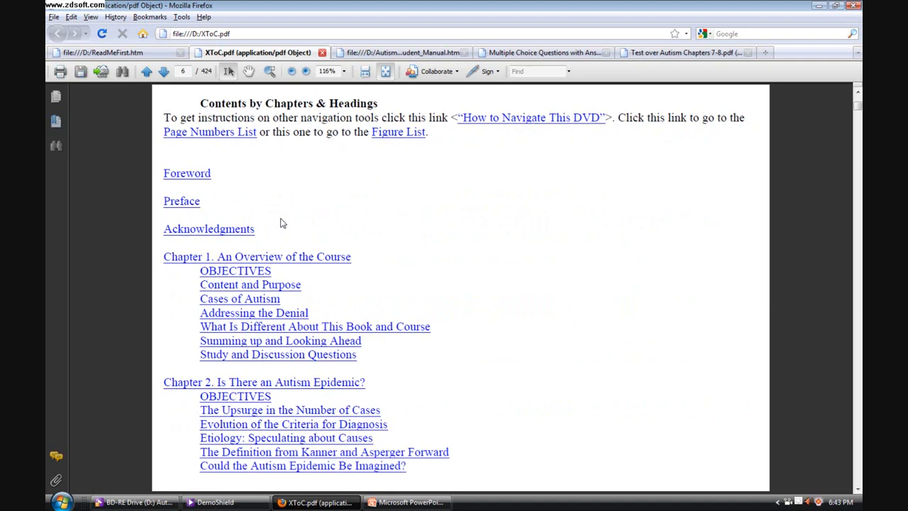
click(187, 174)
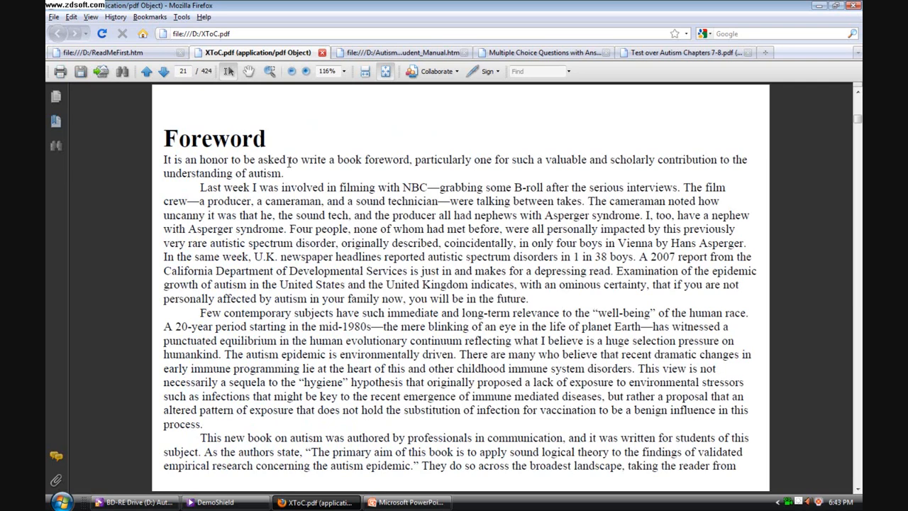
click(147, 71)
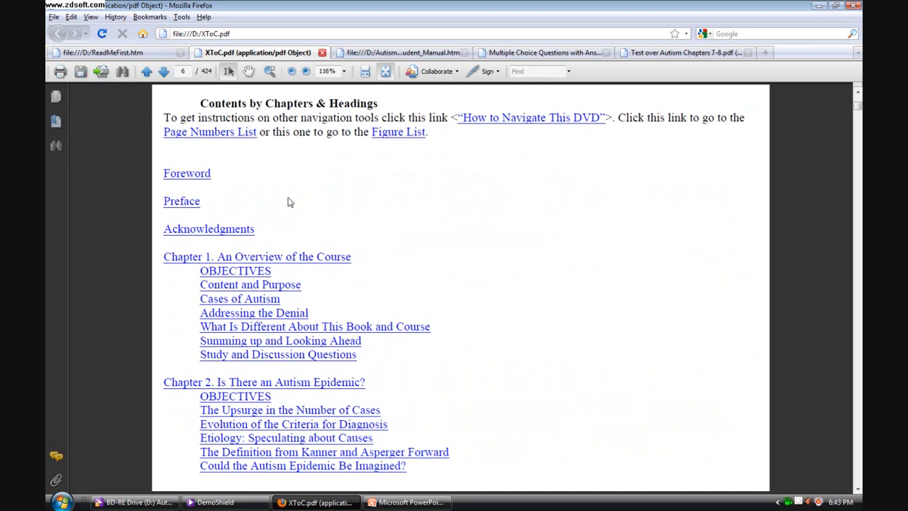
click(398, 132)
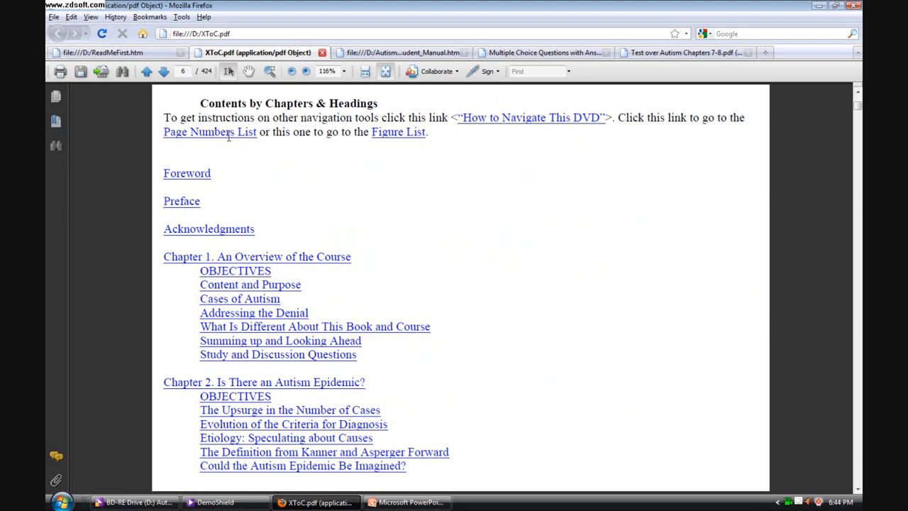
From the Page Numbers List, jump to book page 270 and scroll through its figures
click(209, 132)
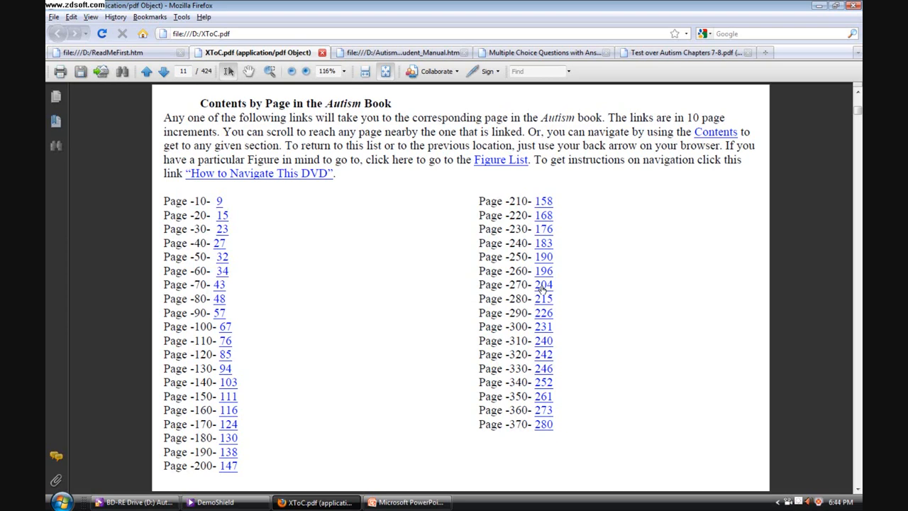
click(543, 285)
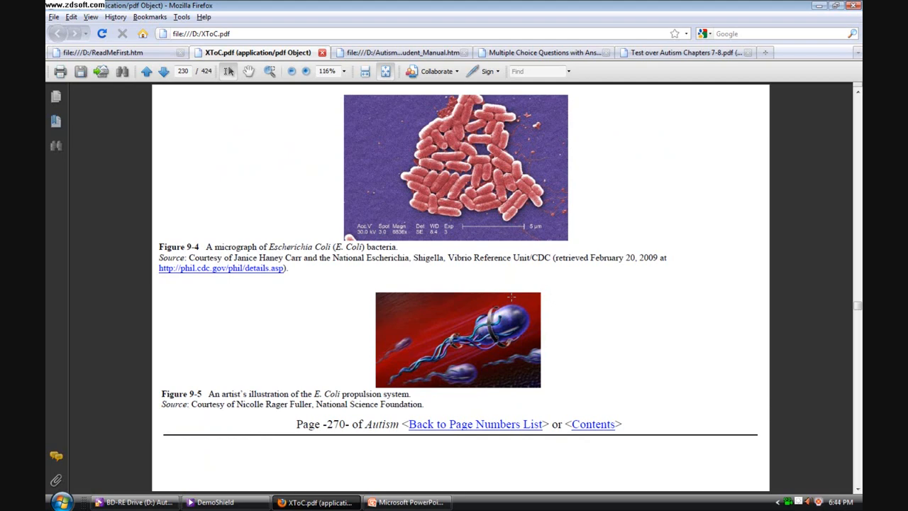
scroll(down, 3)
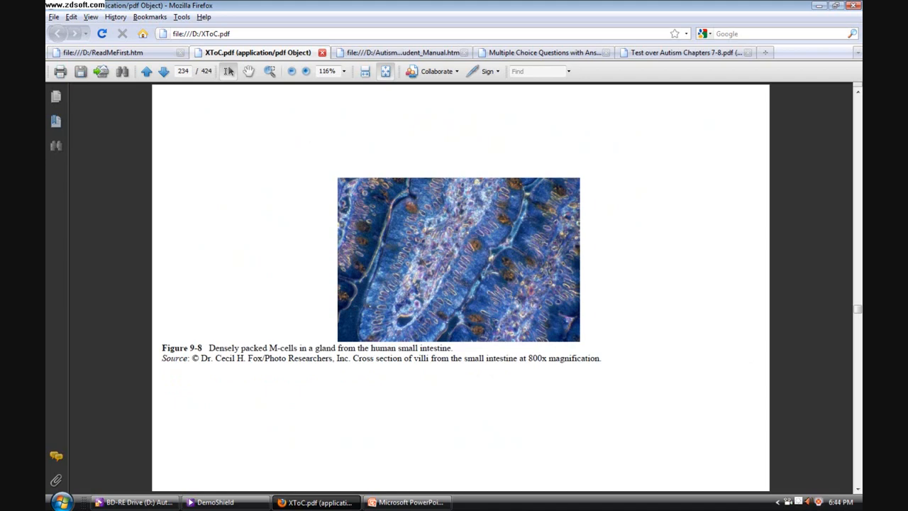
scroll(down, 3)
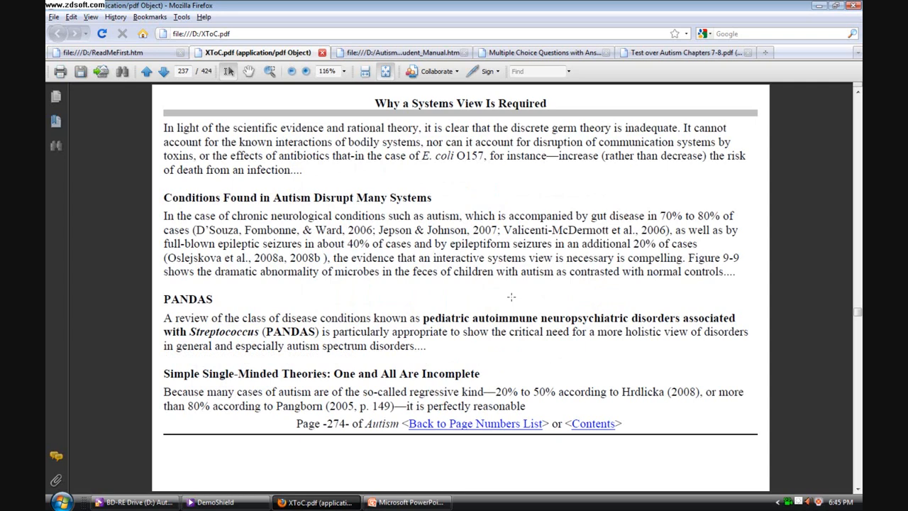
click(146, 71)
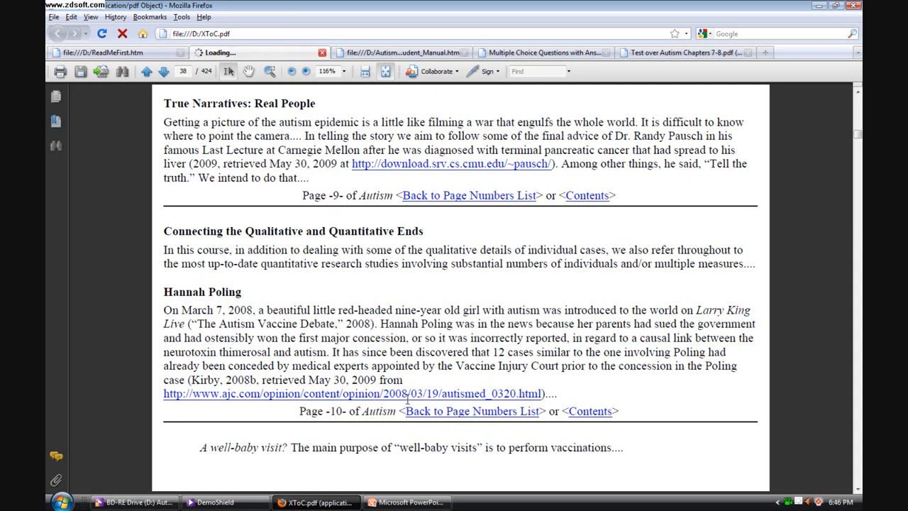
Follow the putchildrenfirst.org link and allow the connection in the security warning
click(352, 394)
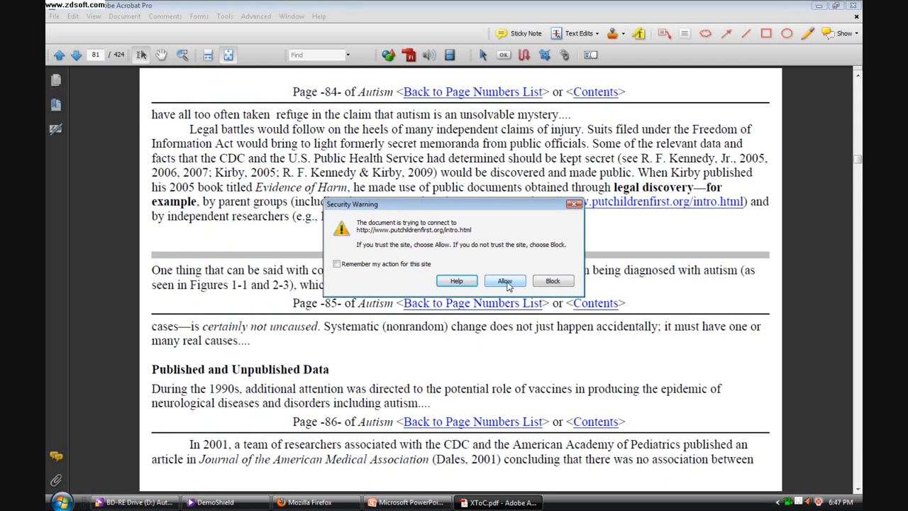
click(504, 281)
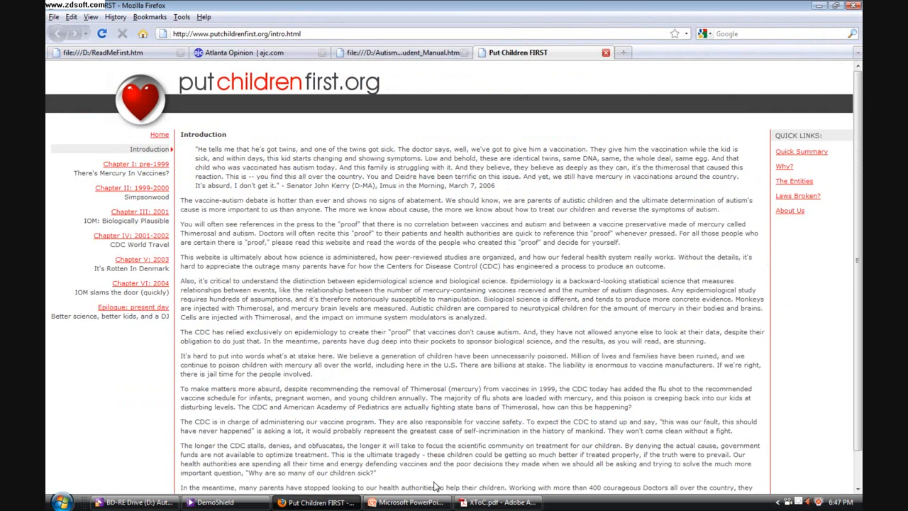
Go through the Chapter II: 1999-2000 sidebar link to the Chapter III: 2001 page
click(136, 164)
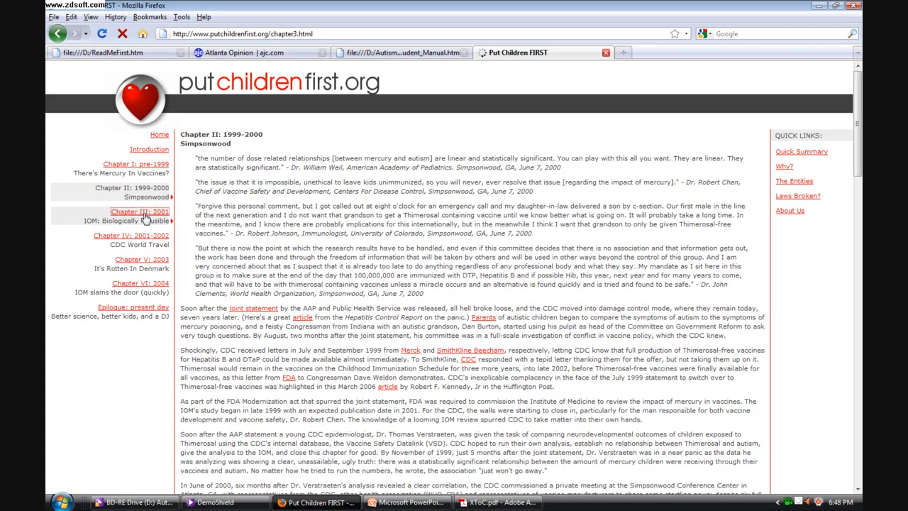
click(139, 212)
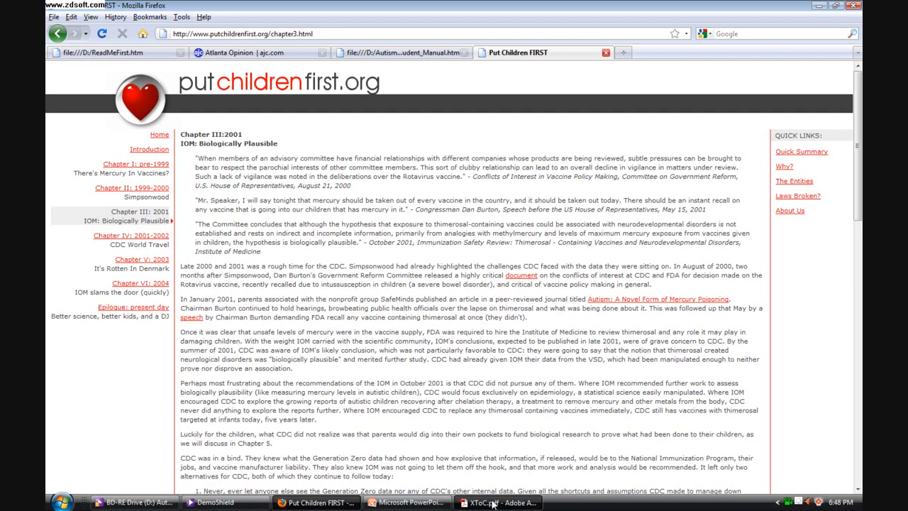
Switch to XToC.pdf in Acrobat to reach the Ethan's Recovery video on page 100
click(497, 503)
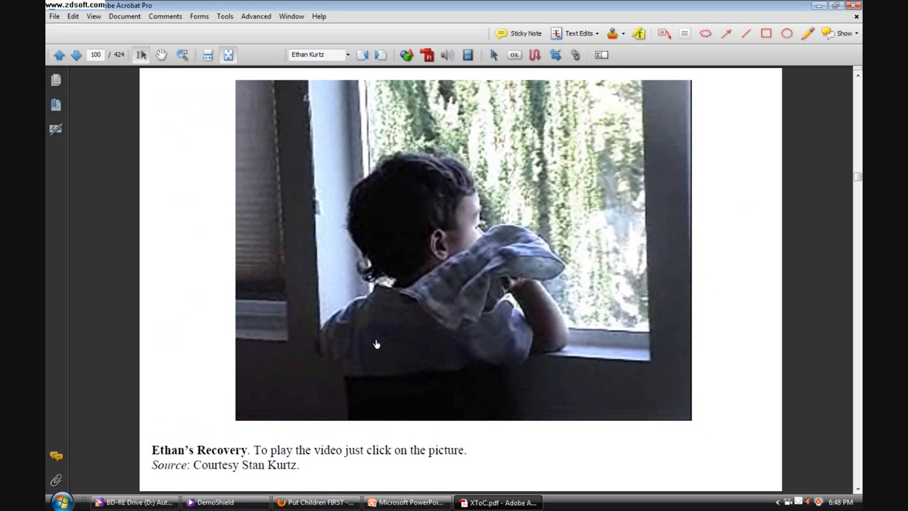
mouse_move(448, 287)
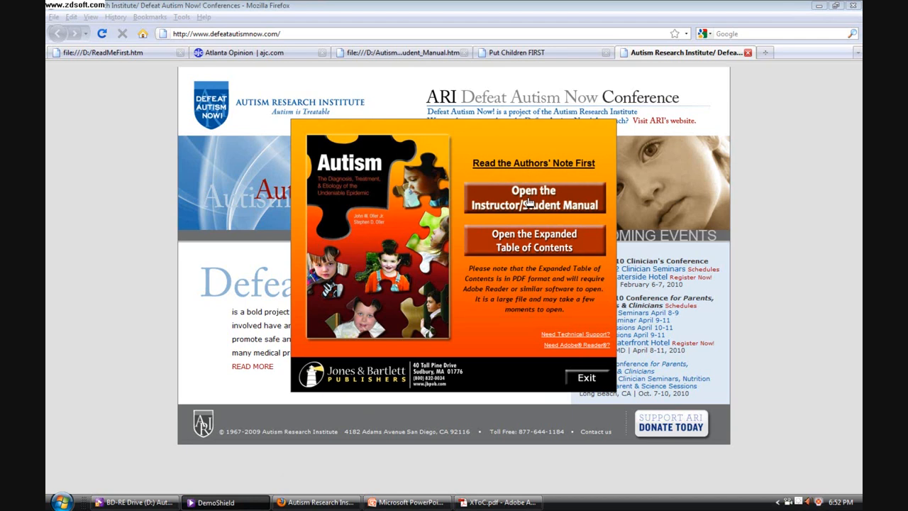
mouse_move(557, 331)
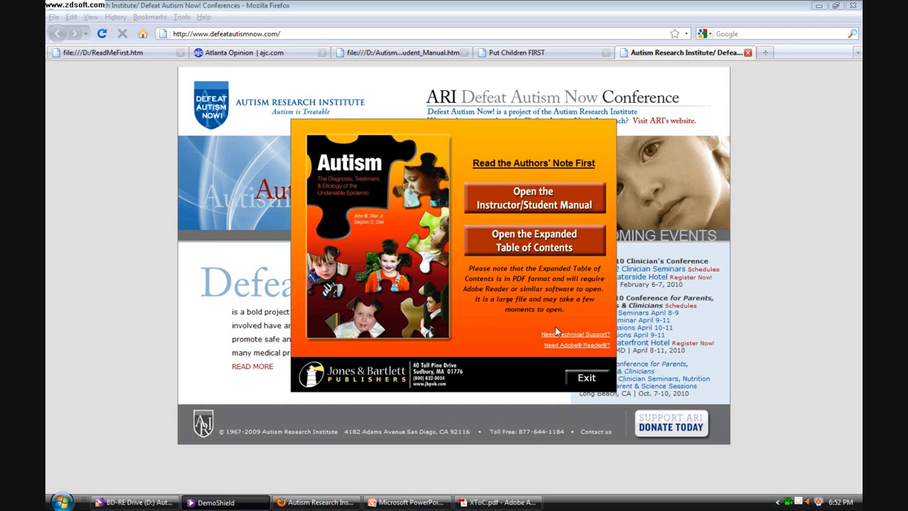